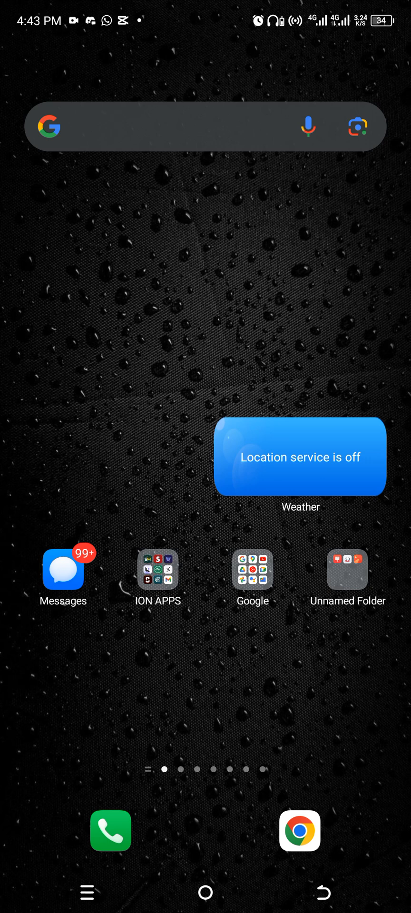
# Step: Browse the 'bitget' search results in X down to Bitget's NC Node Pay listing post
pyautogui.click(157, 570)
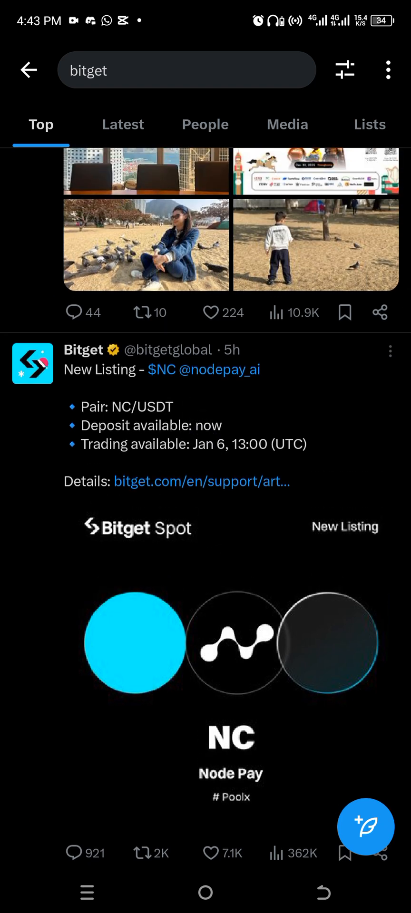
pyautogui.scroll(-3)
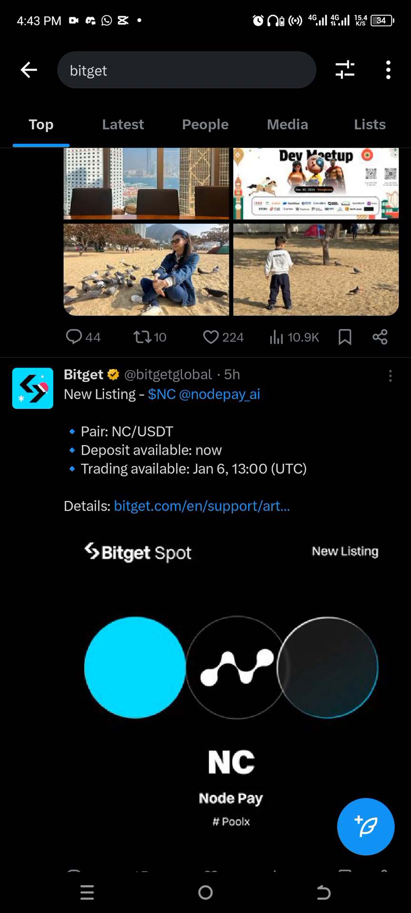
pyautogui.scroll(-3)
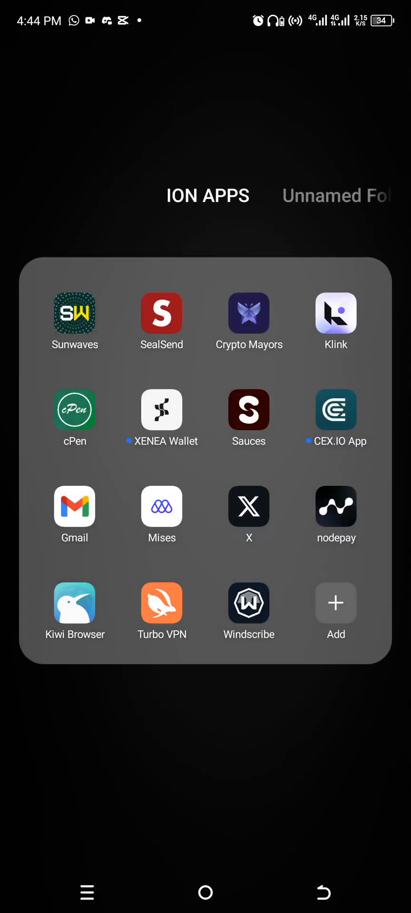
# Step: Launch Nodepay and review the dashboard: 134 total referrals and 79,719.52 season earnings
pyautogui.click(334, 506)
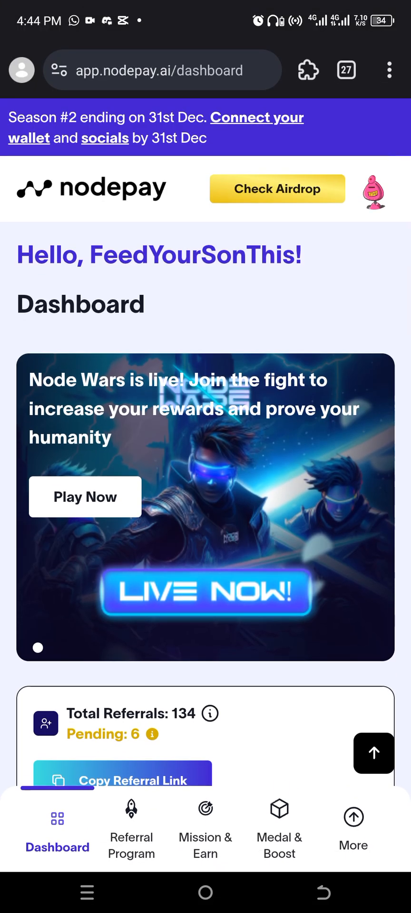
pyautogui.scroll(-3)
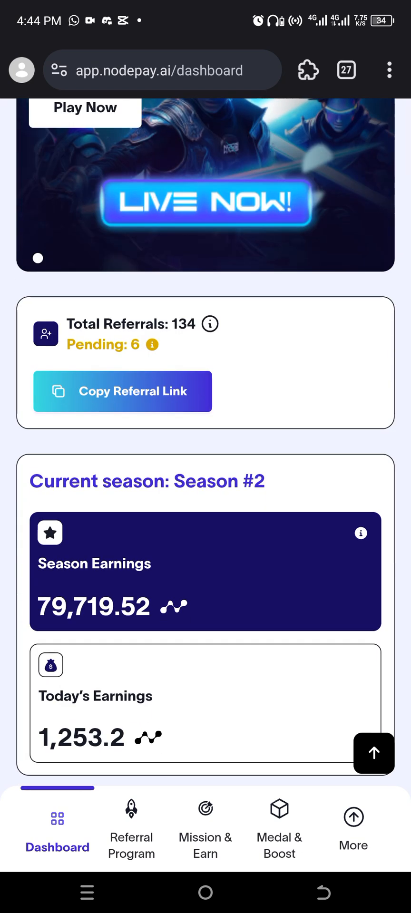
pyautogui.scroll(-3)
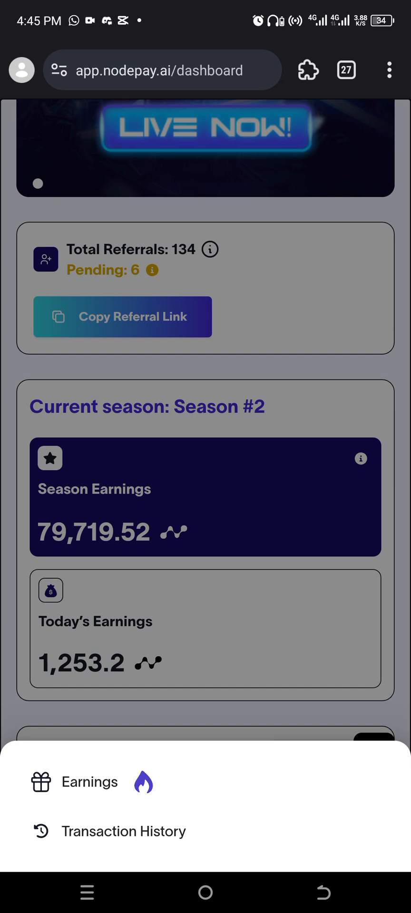
# Step: Review the Earnings page Wallet Connection steps: email verified, wallet connected, address confirmed
pyautogui.click(89, 781)
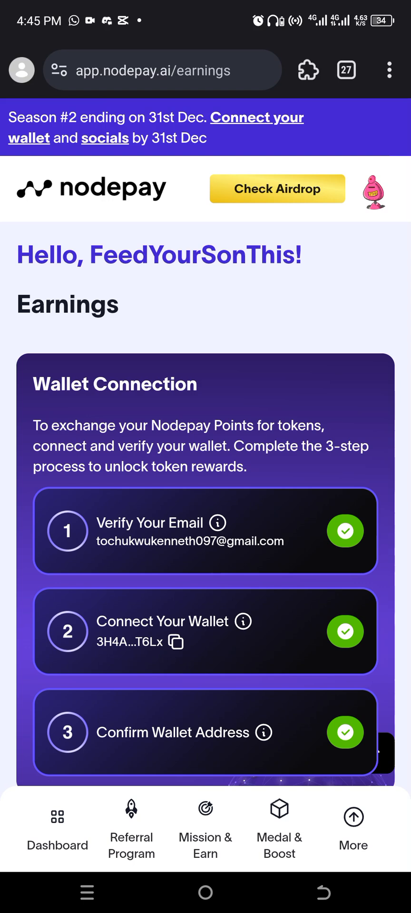
pyautogui.click(57, 829)
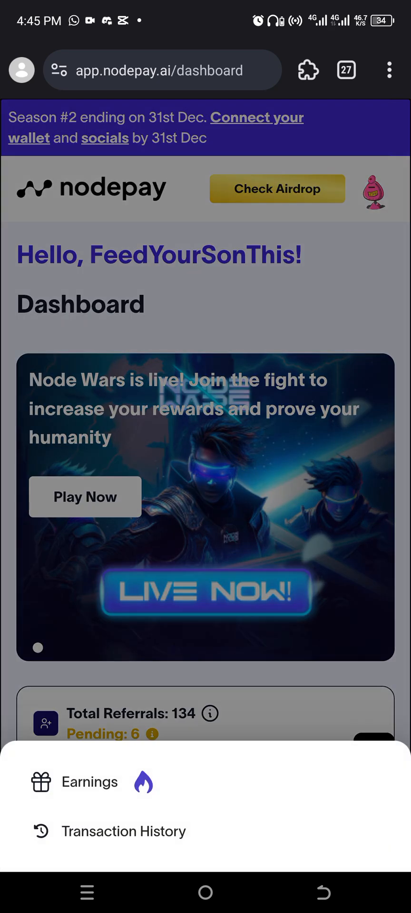
pyautogui.click(89, 781)
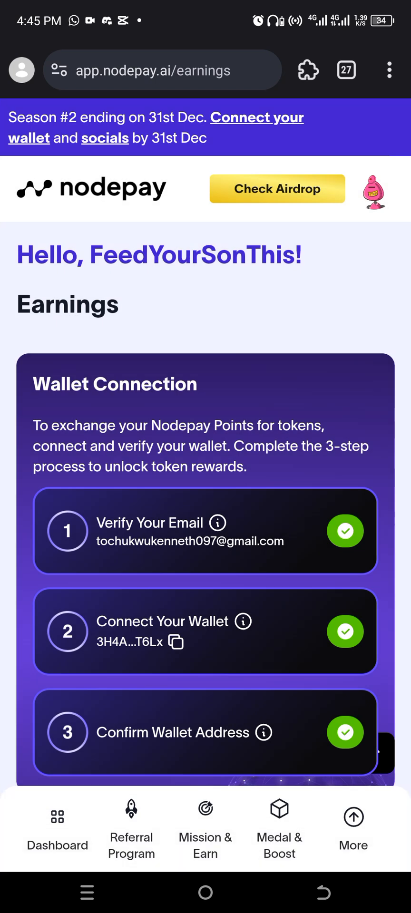
pyautogui.scroll(-3)
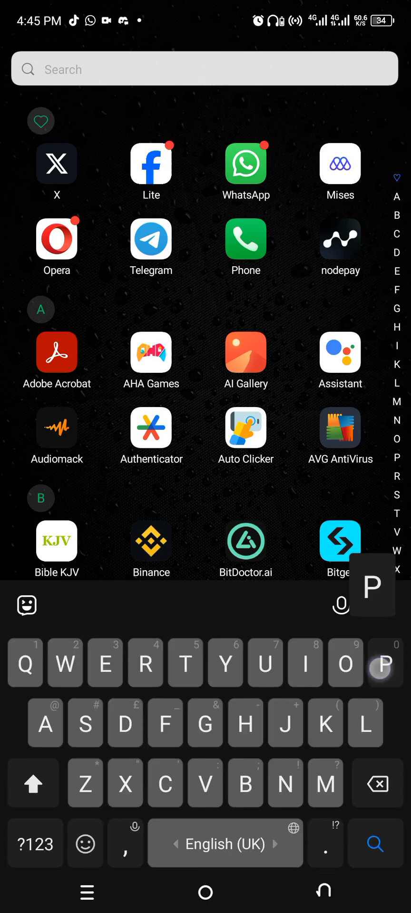
# Step: Search the app drawer to switch back to Nodepay on the Earnings page
pyautogui.write('h')
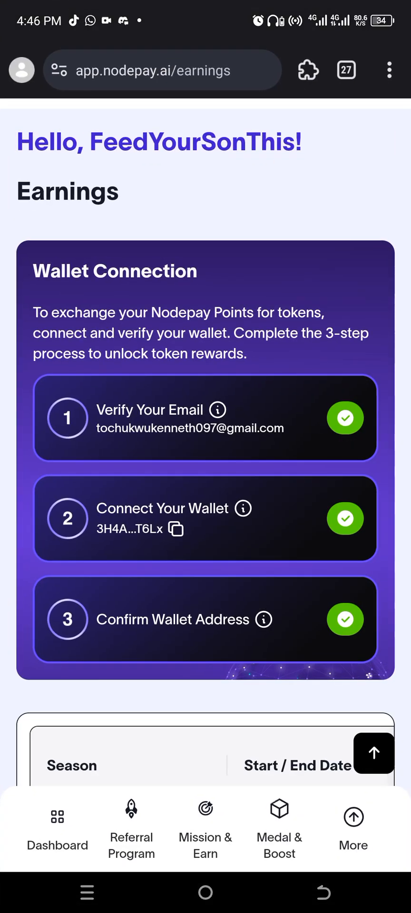
# Step: Go from the Earnings page to the Medals Collection section
pyautogui.scroll(-3)
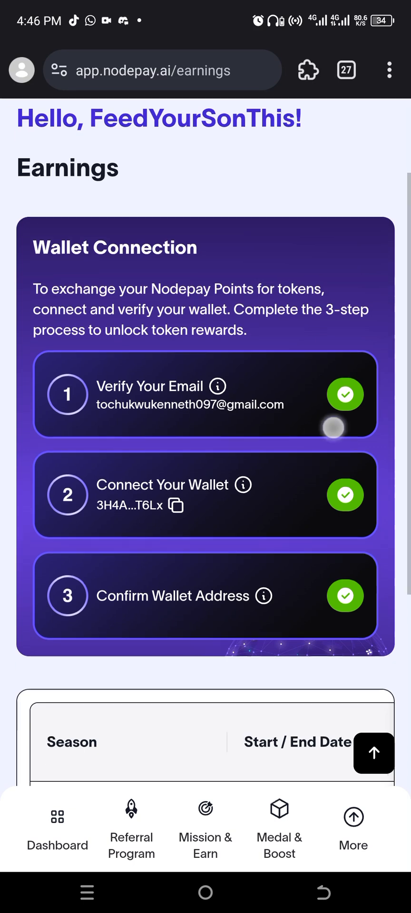
pyautogui.scroll(-3)
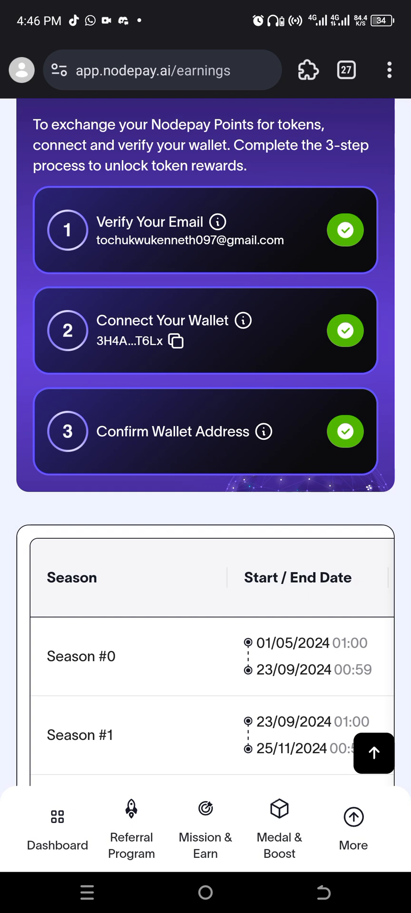
pyautogui.click(279, 828)
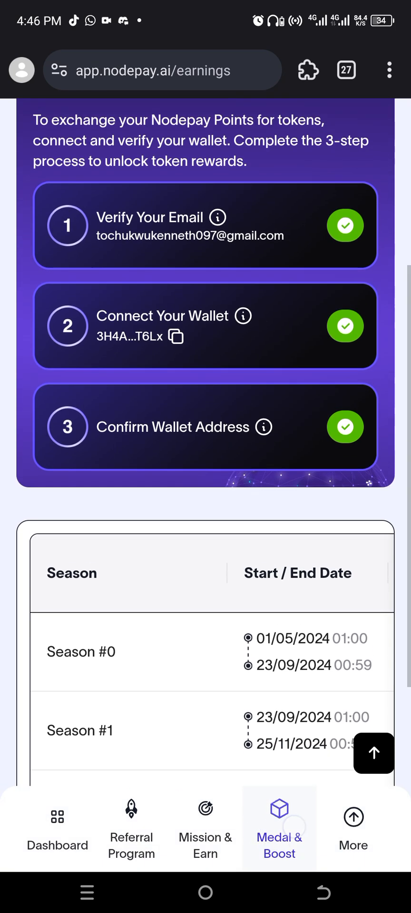
pyautogui.click(279, 826)
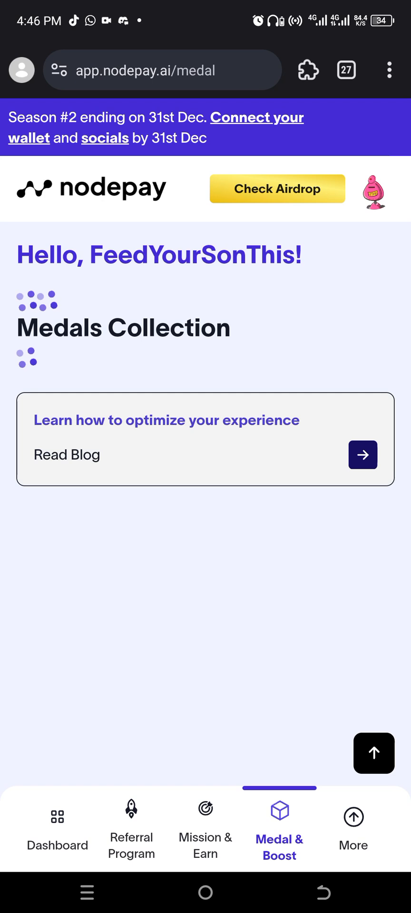
# Step: Confirm the Proof of Humanhood medal shows 3/3 tasks Claimed and return to the dashboard
pyautogui.scroll(-3)
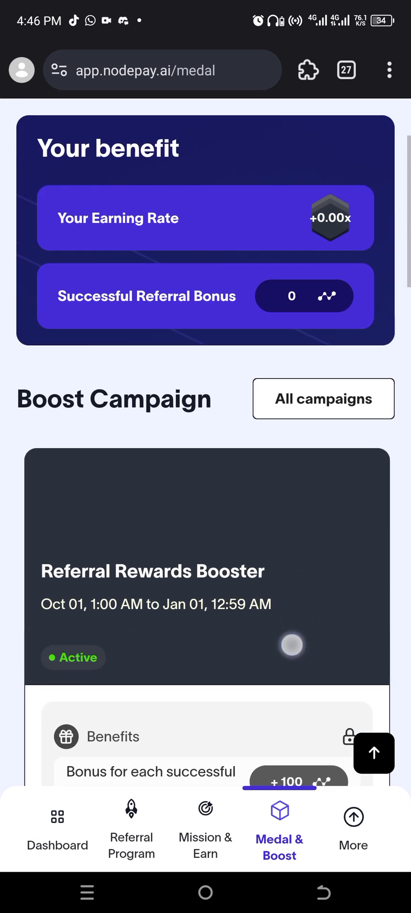
pyautogui.scroll(-3)
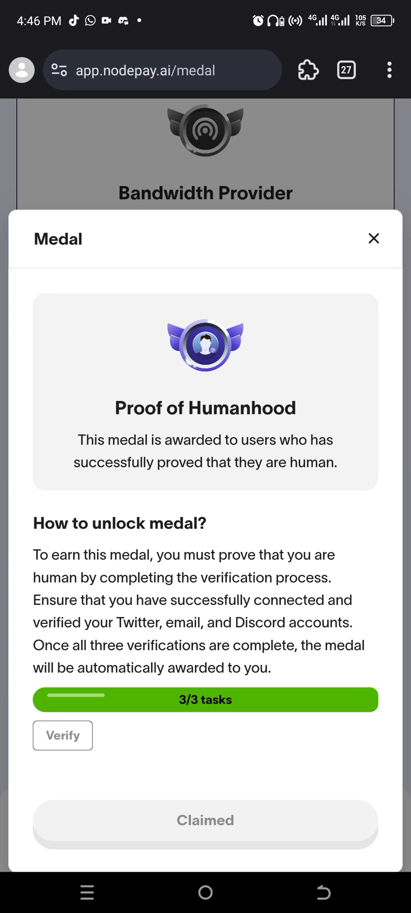
pyautogui.click(374, 239)
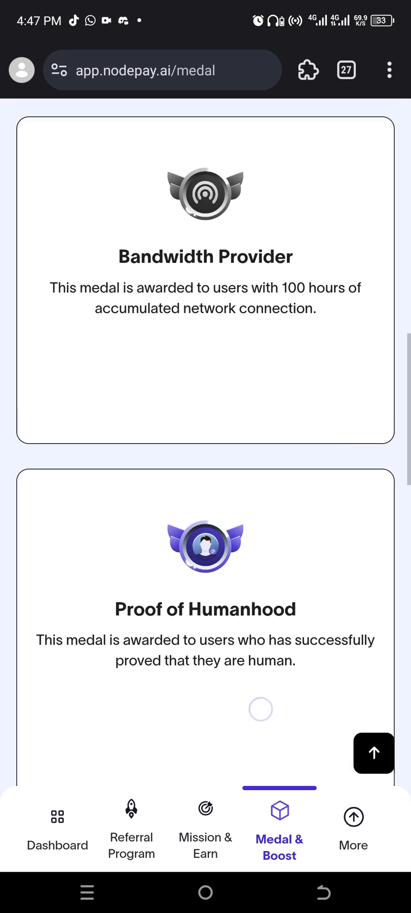
pyautogui.scroll(3)
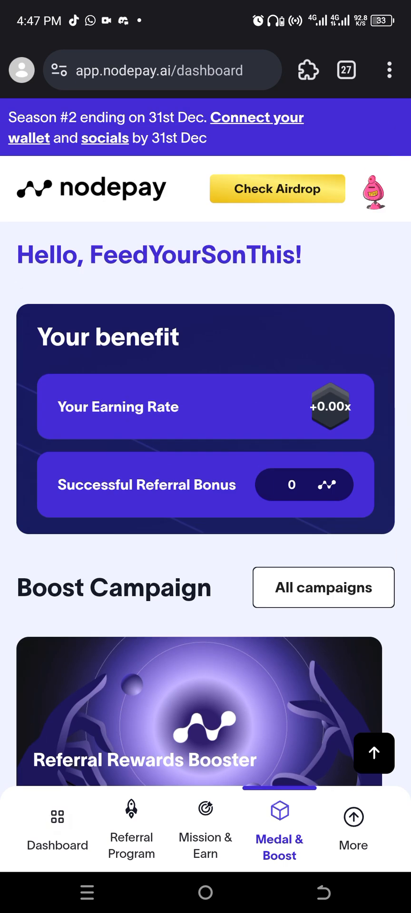
pyautogui.click(56, 829)
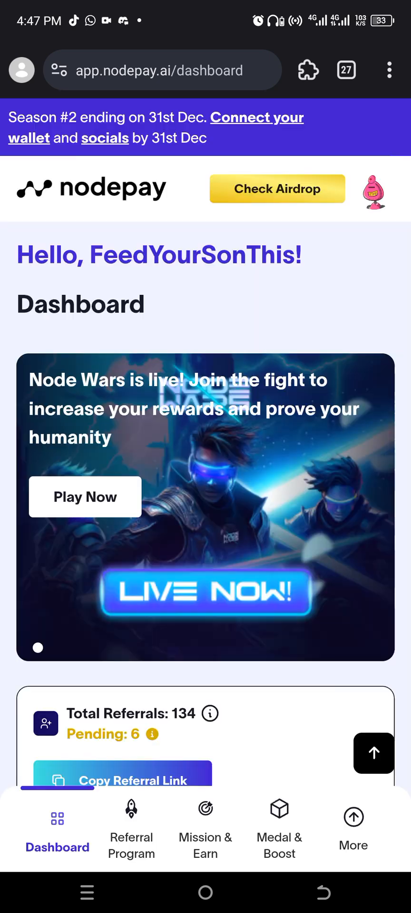
pyautogui.scroll(-3)
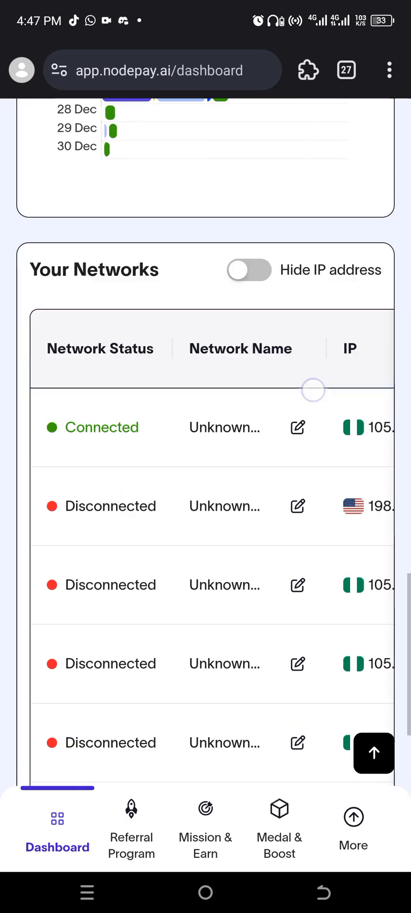
pyautogui.scroll(-3)
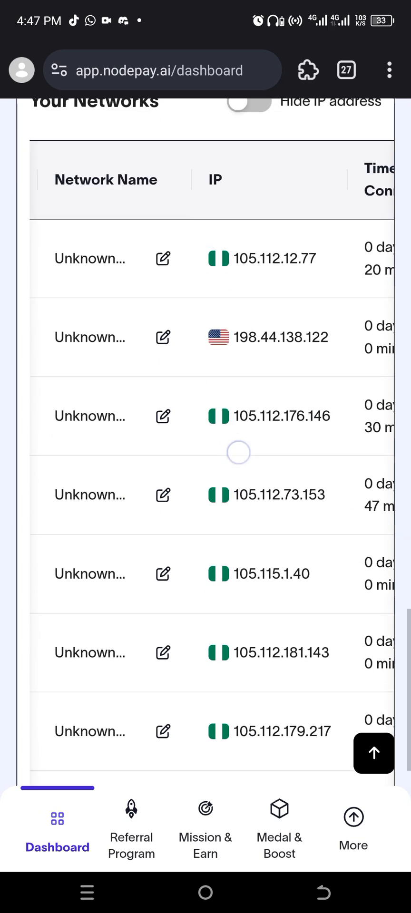
pyautogui.scroll(-3)
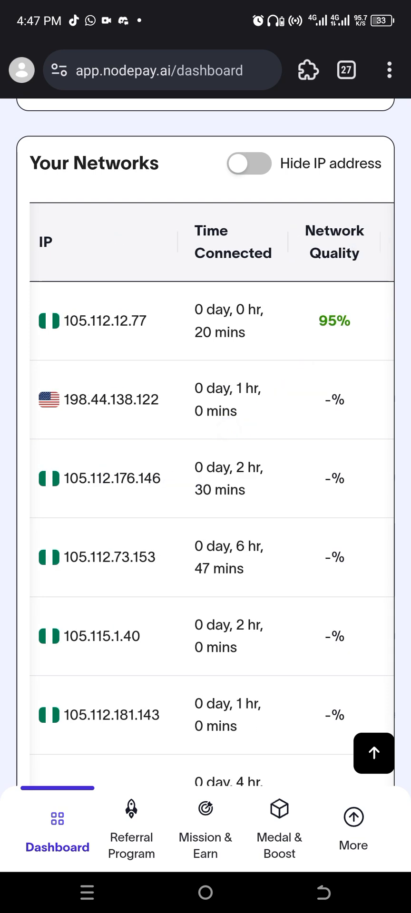
pyautogui.hscroll(-3)
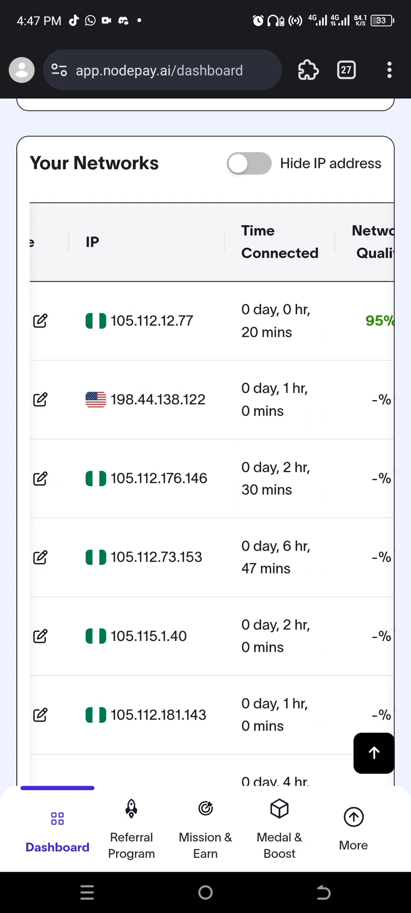
pyautogui.scroll(-3)
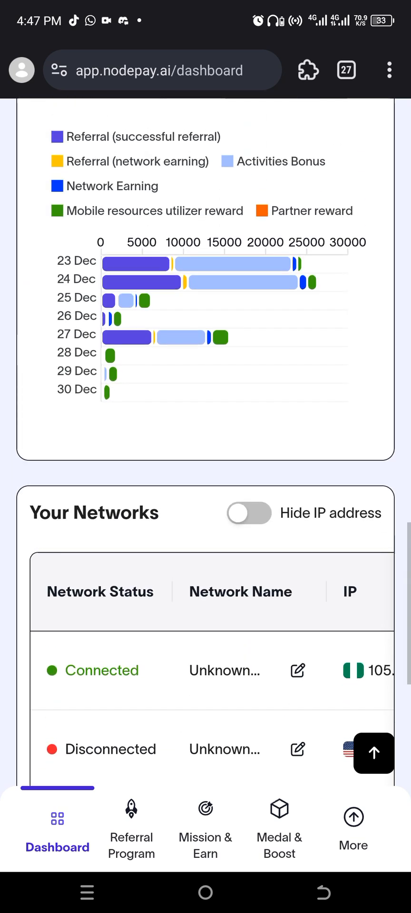
pyautogui.scroll(-3)
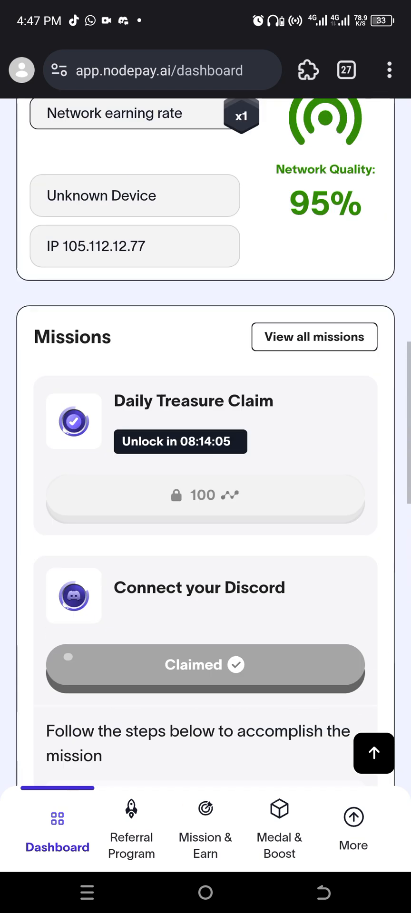
pyautogui.scroll(-3)
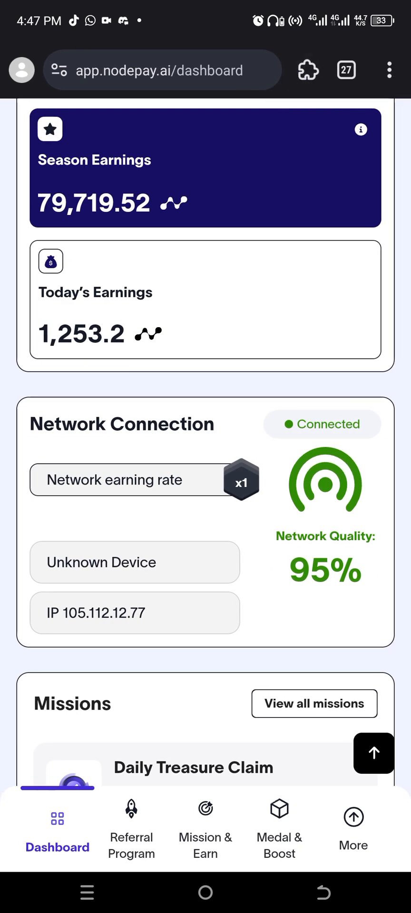
pyautogui.click(308, 69)
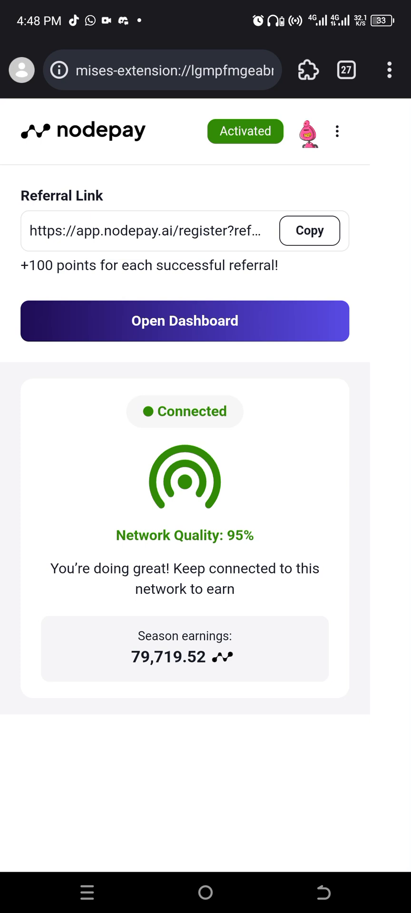
pyautogui.click(345, 70)
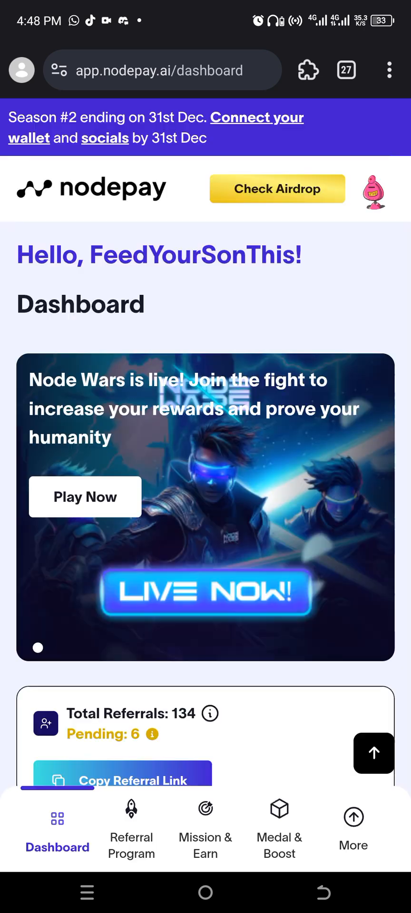
pyautogui.scroll(-3)
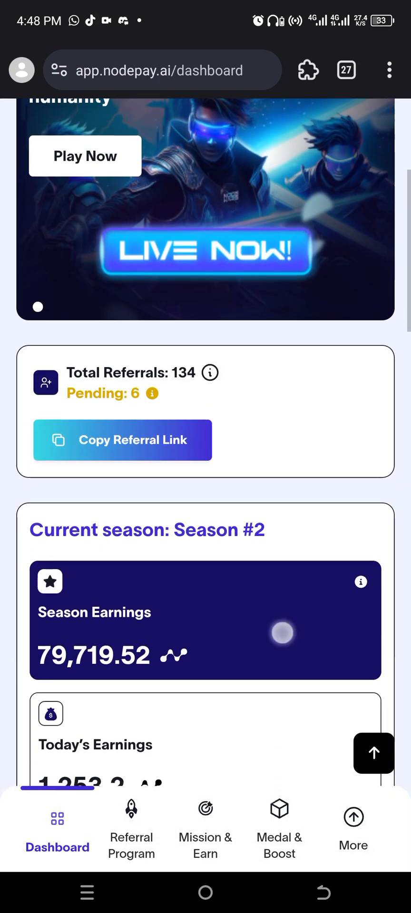
pyautogui.scroll(-3)
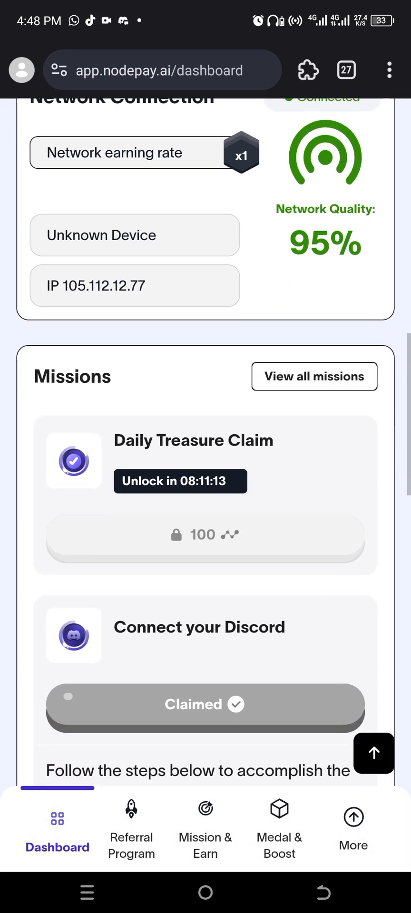
pyautogui.scroll(-3)
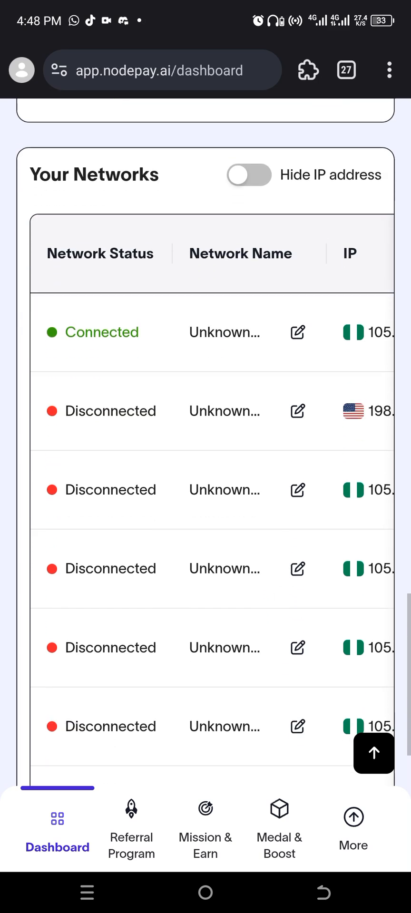
pyautogui.scroll(-3)
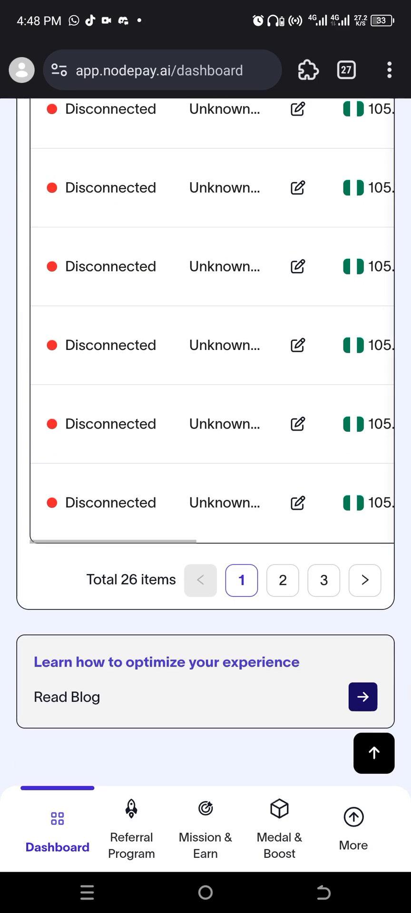